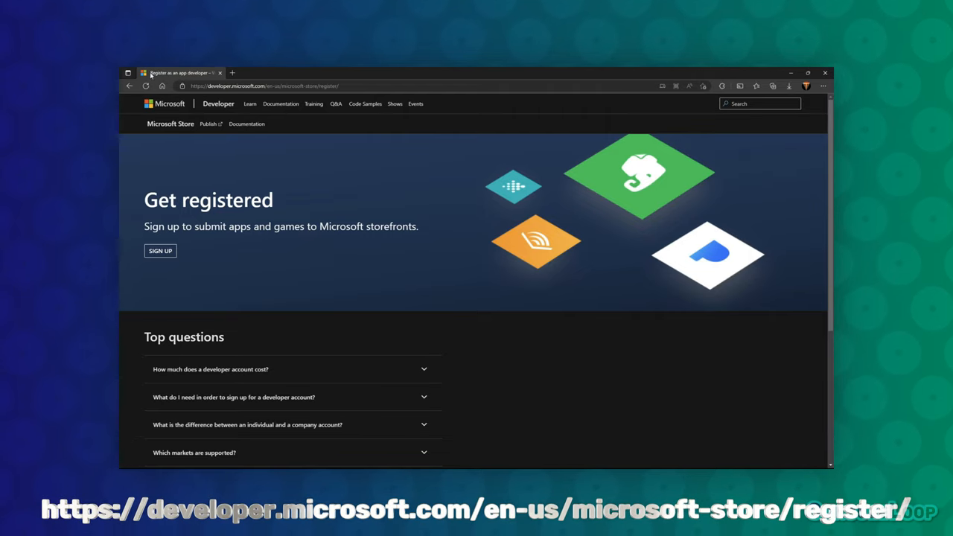
Begin Microsoft Store developer sign-up from the Get registered page.
click(343, 85)
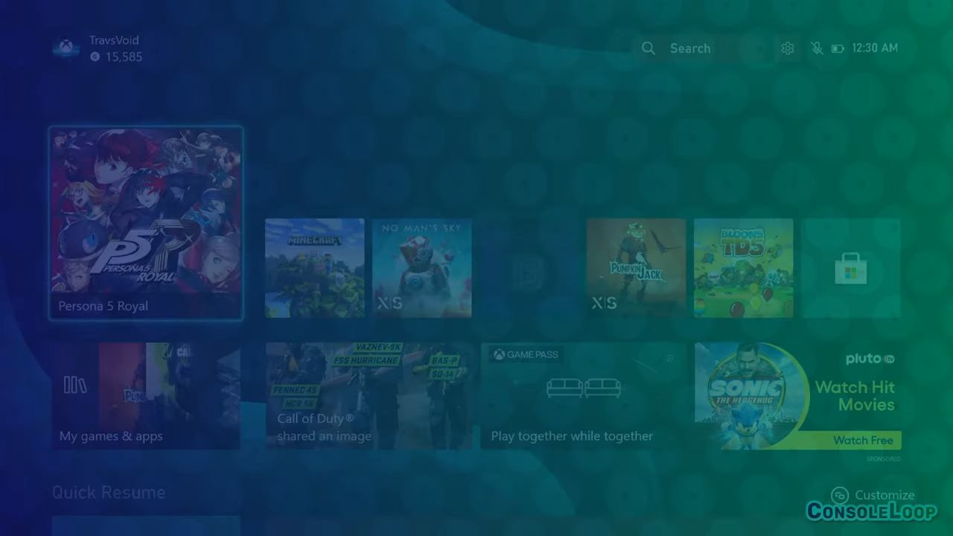
Search the Store for Xbox Dev Mode and launch the app from Home.
click(687, 48)
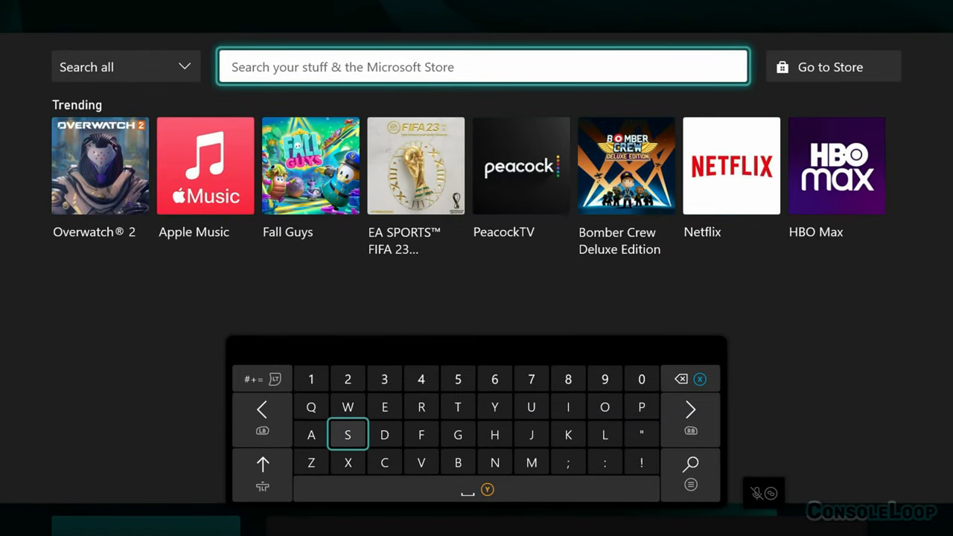
text(Xbo)
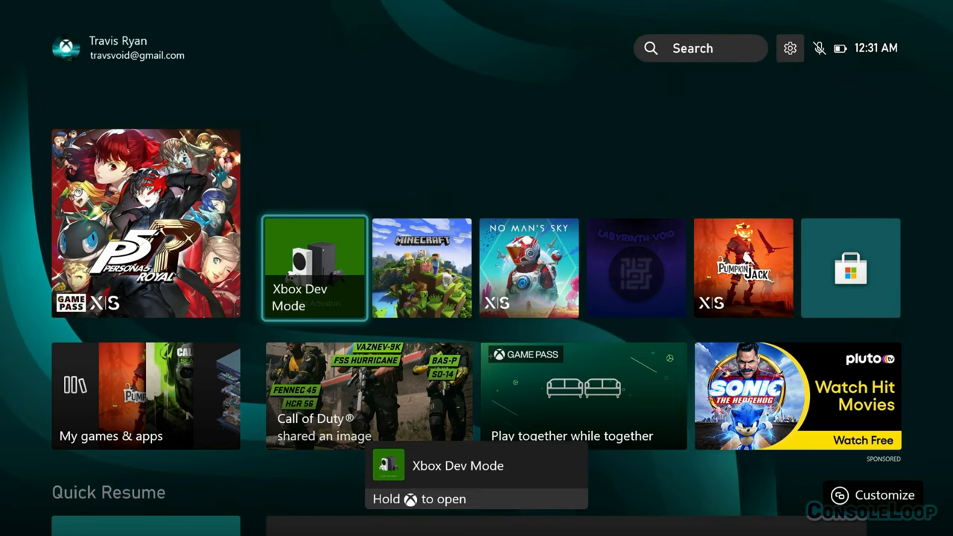
click(312, 268)
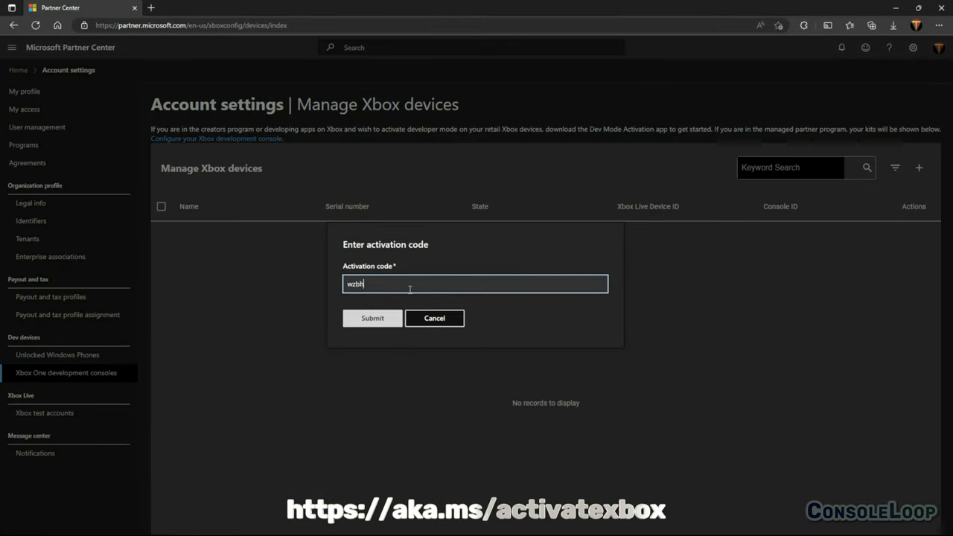
Submit the console's activation code on Partner Center's Manage Xbox devices page.
click(372, 319)
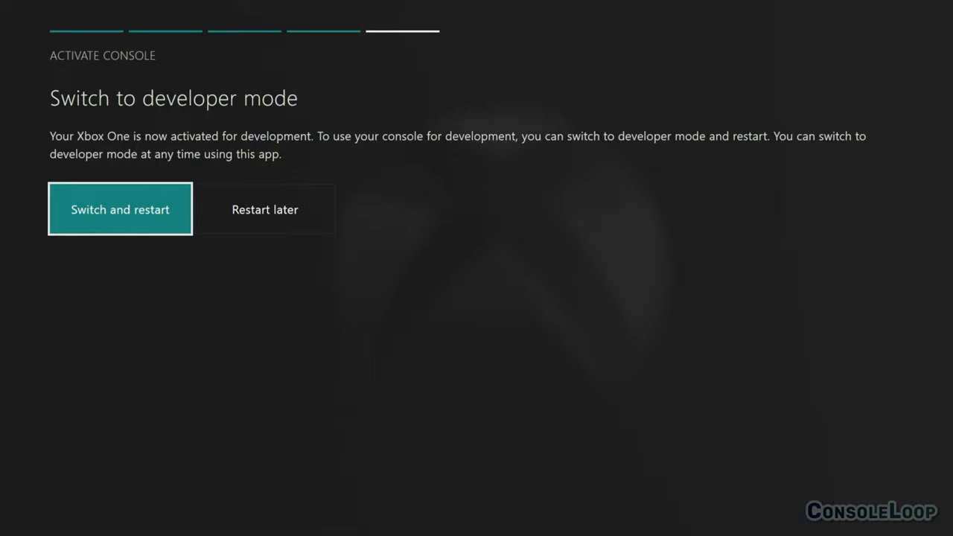
Switch and restart into developer mode, then reach the Xenia Google Drive folder via ConsoleLoop.
click(119, 208)
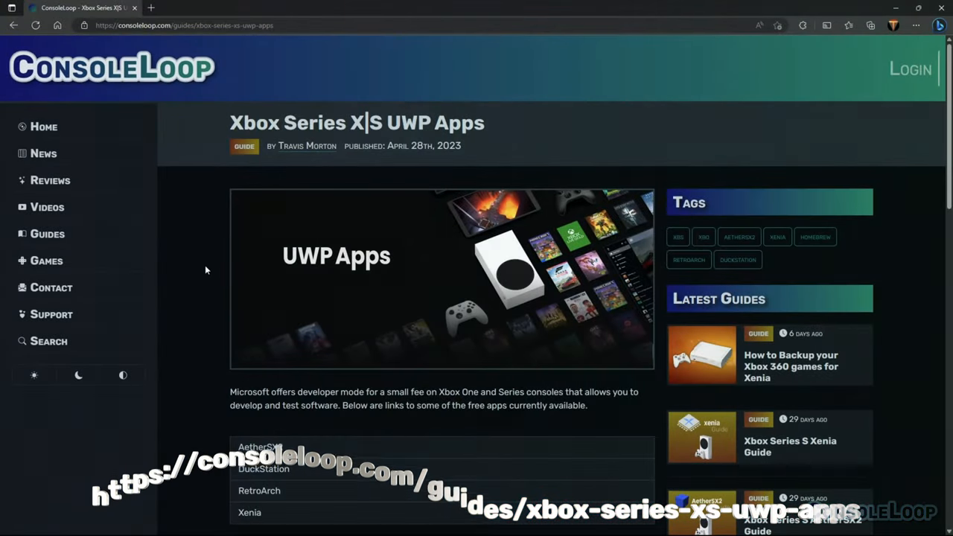
scroll(down, 3)
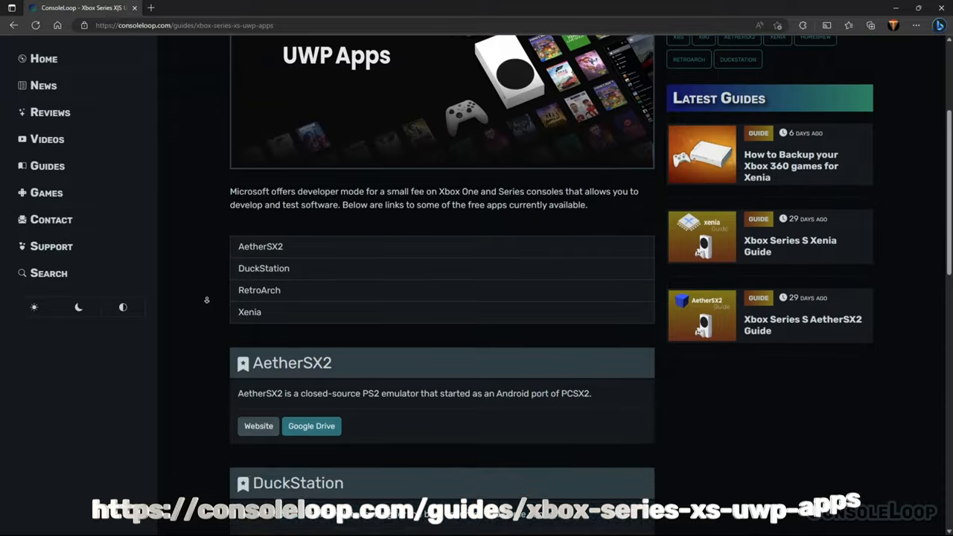
scroll(down, 3)
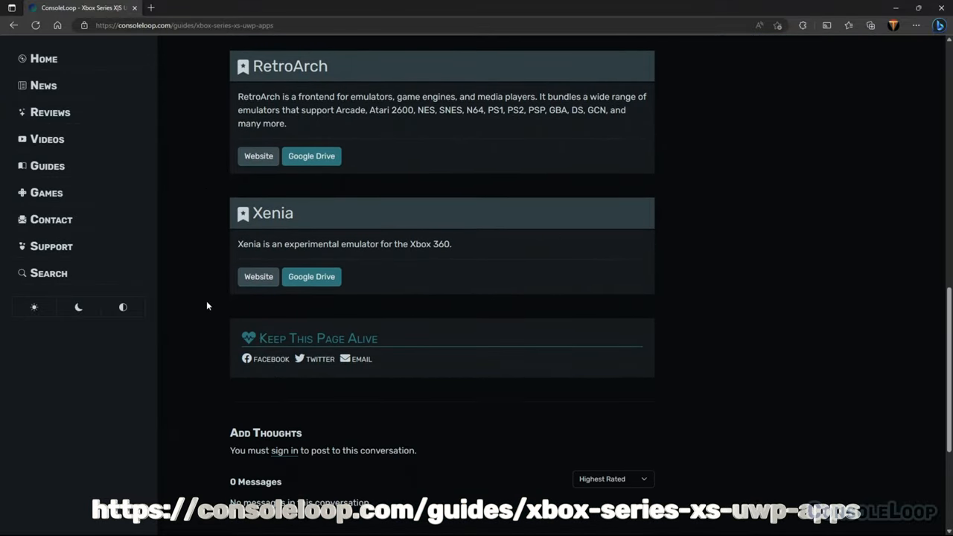
click(309, 275)
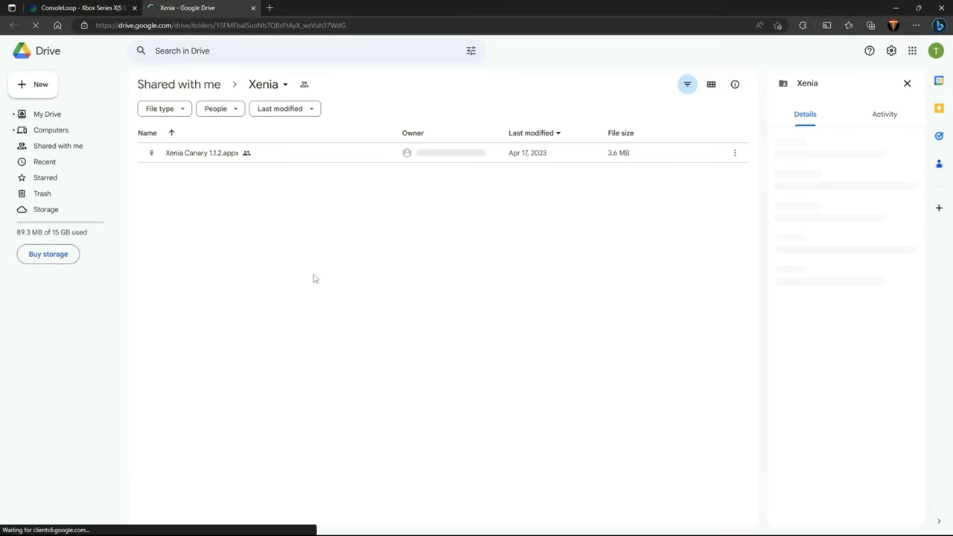
Download Xenia Canary 1.1.2.appx, accepting the dangerous file type warning.
right_click(203, 152)
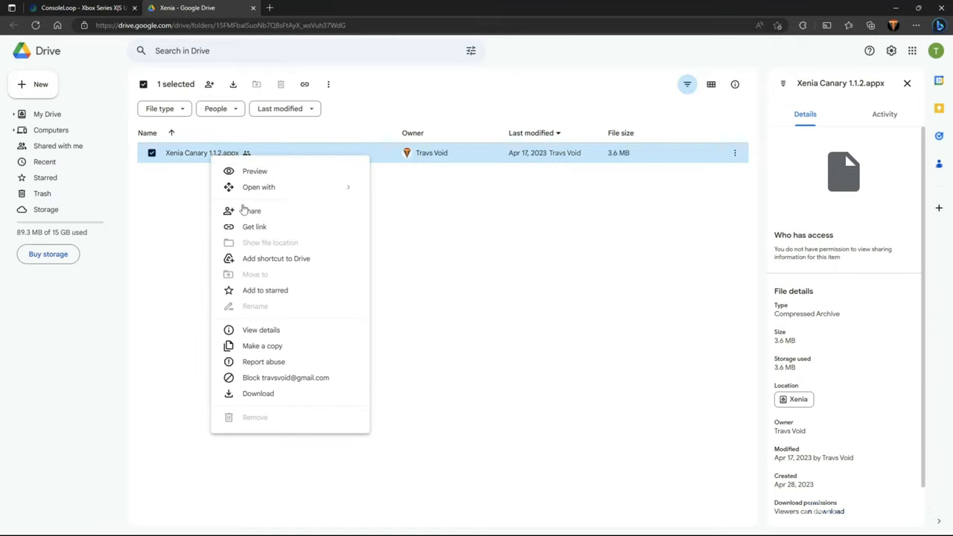
click(257, 393)
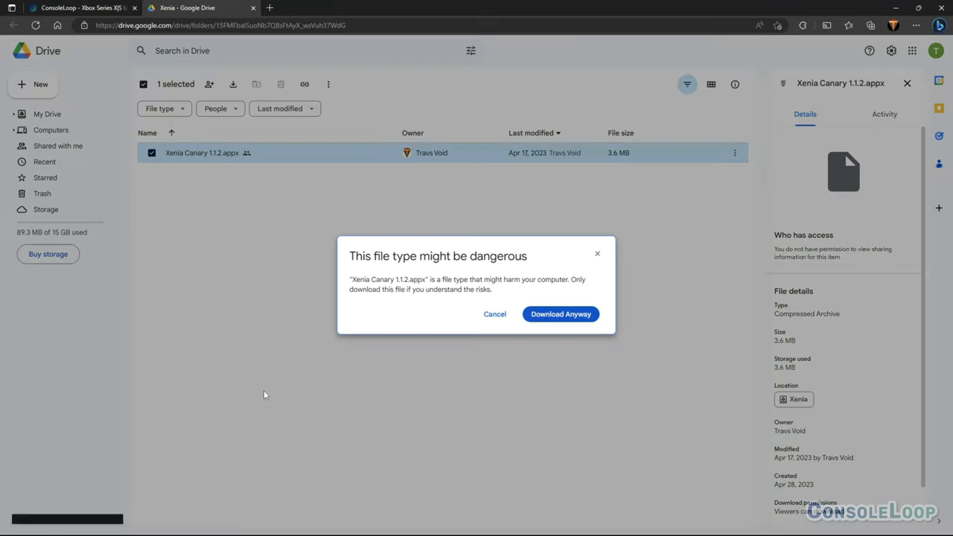
click(559, 313)
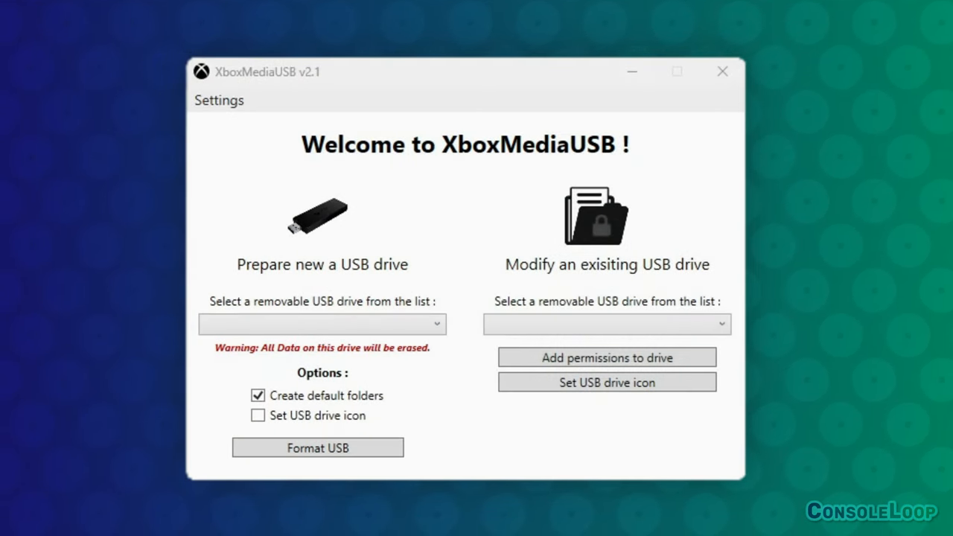
mouse_move(424, 369)
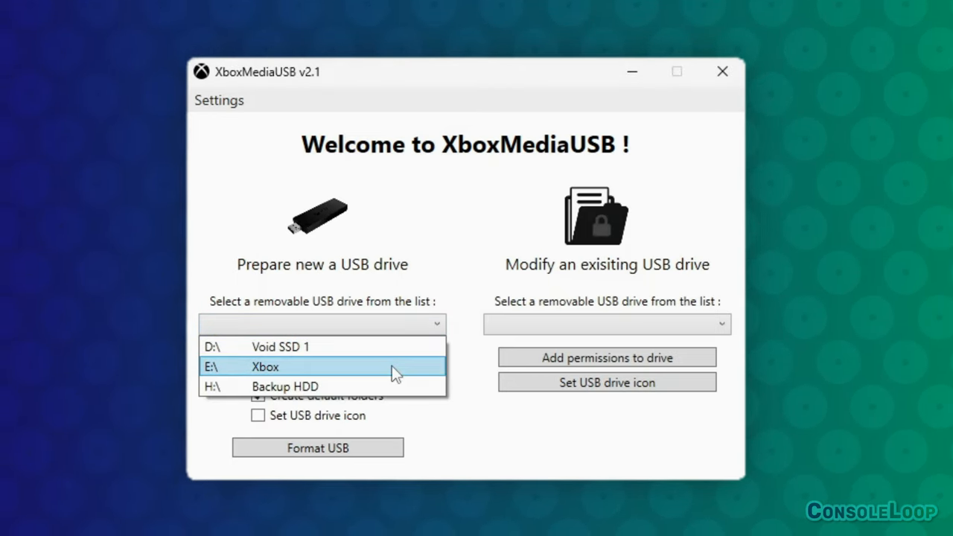
Format the E: Xbox drive with default folders, confirming the erase.
click(265, 366)
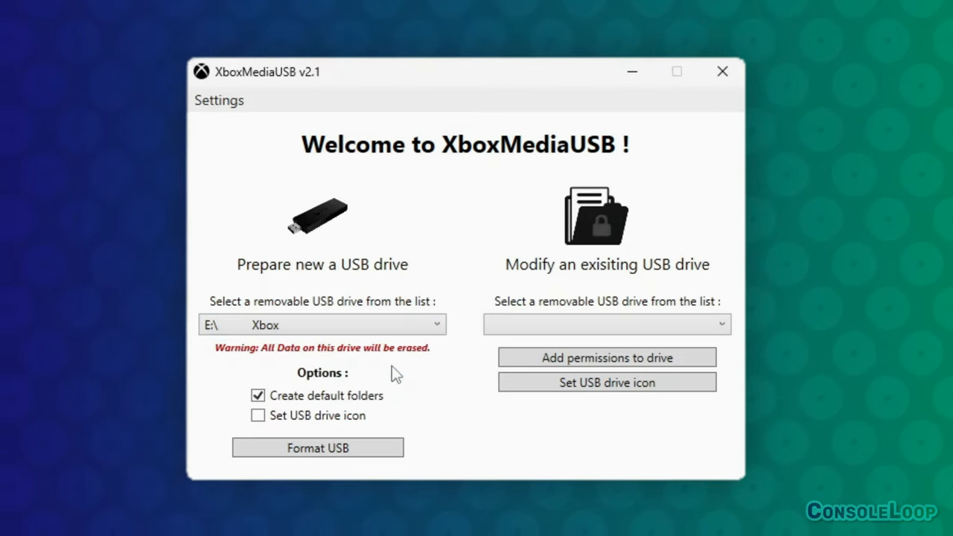
mouse_move(319, 446)
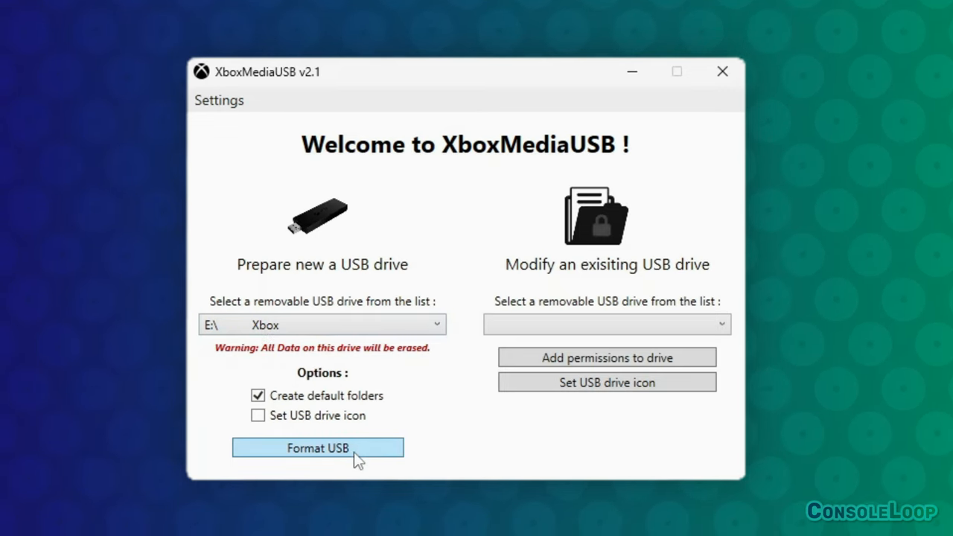
click(318, 447)
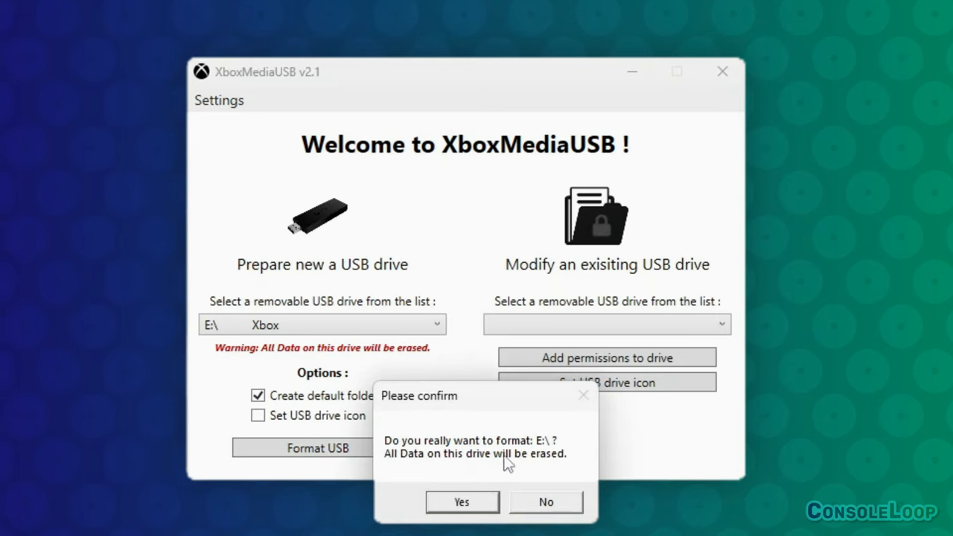
click(462, 500)
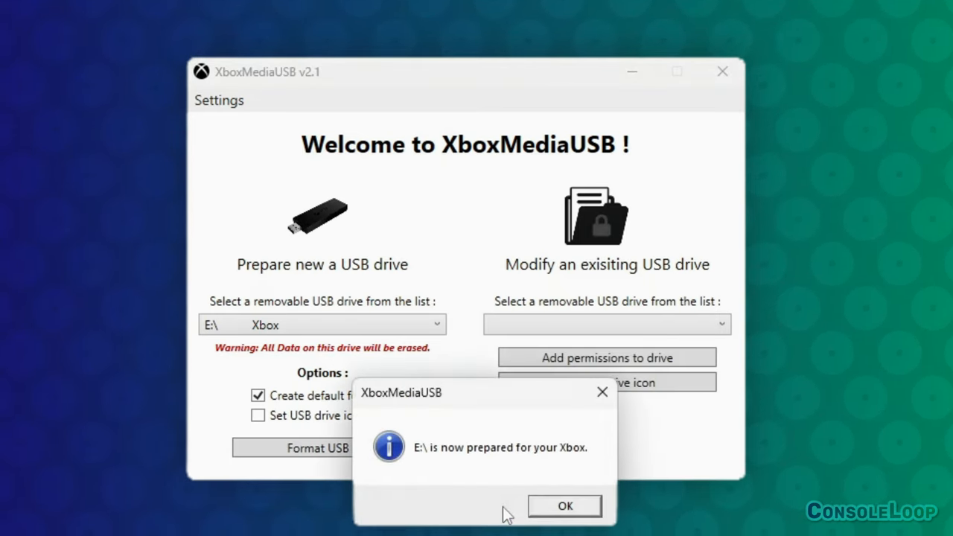
click(565, 506)
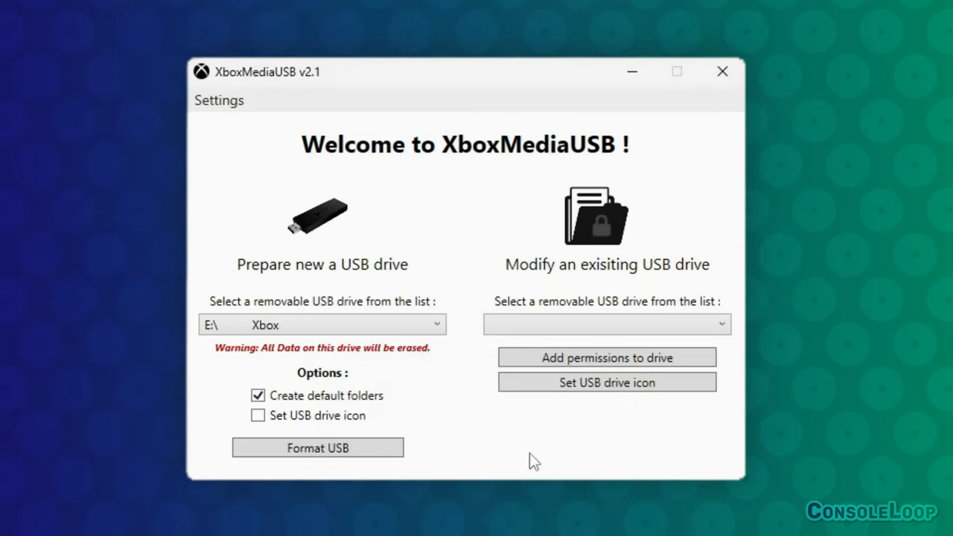
Add Xbox access permissions to the E: drive and close XboxMediaUSB.
click(608, 325)
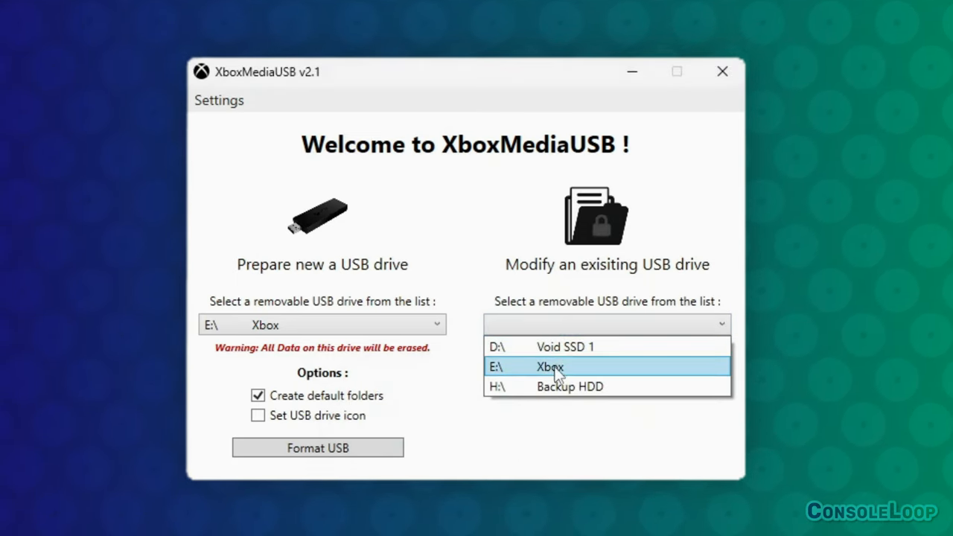
click(550, 366)
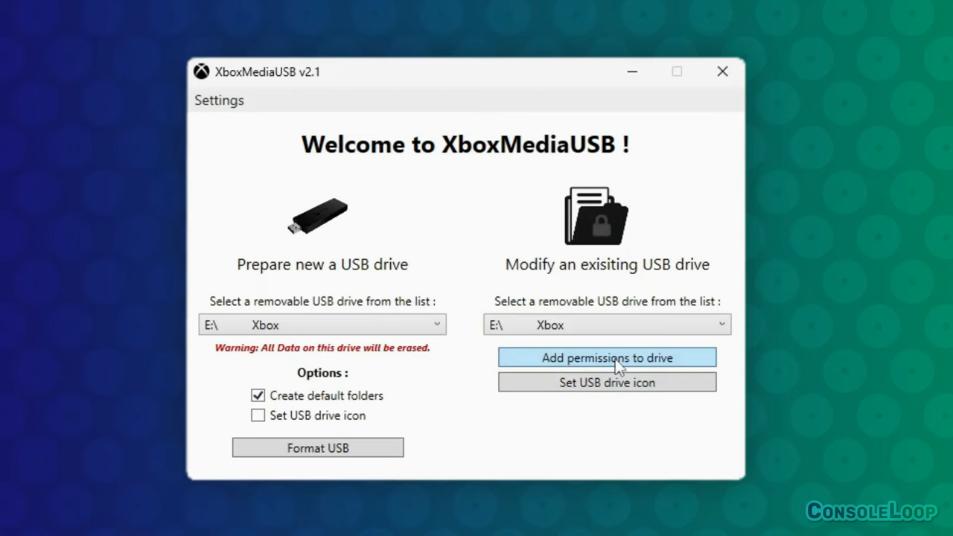
click(317, 447)
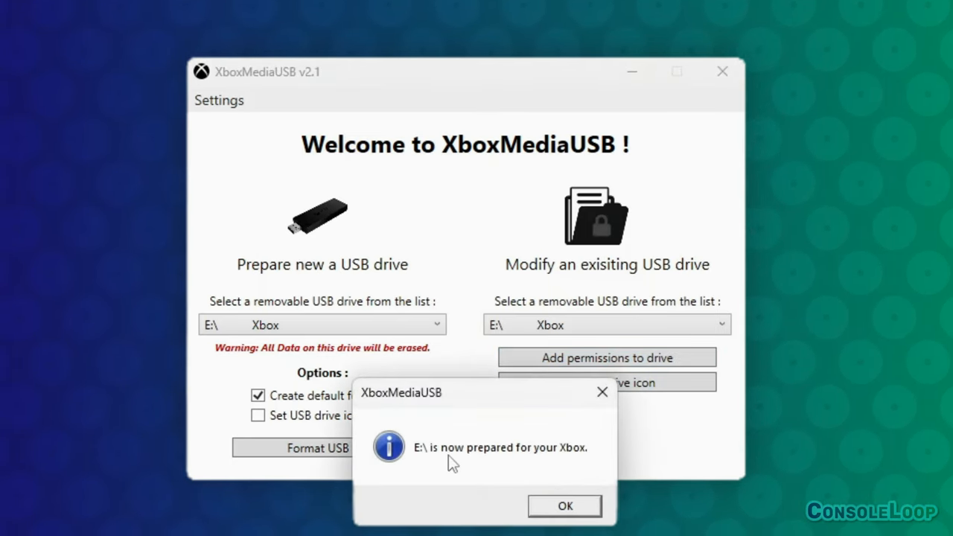
mouse_move(579, 490)
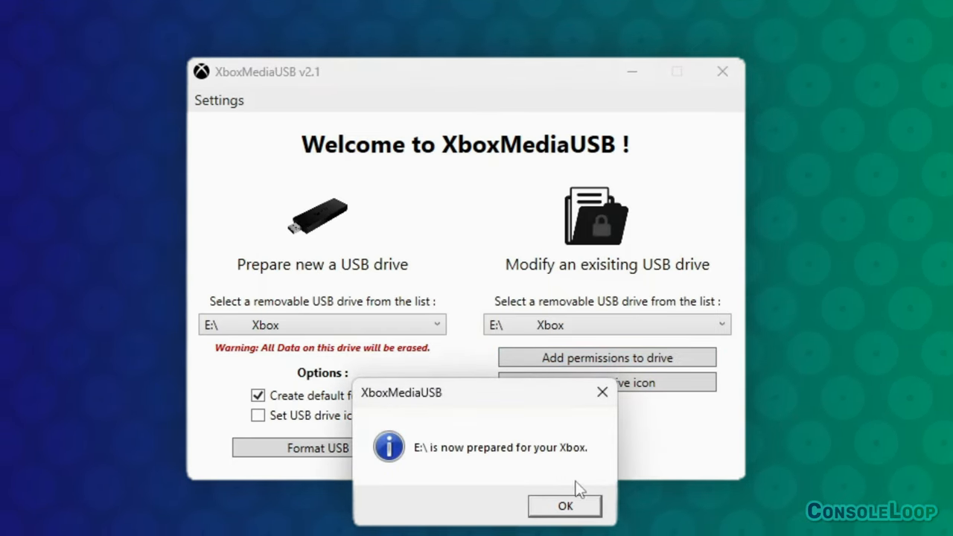
click(564, 506)
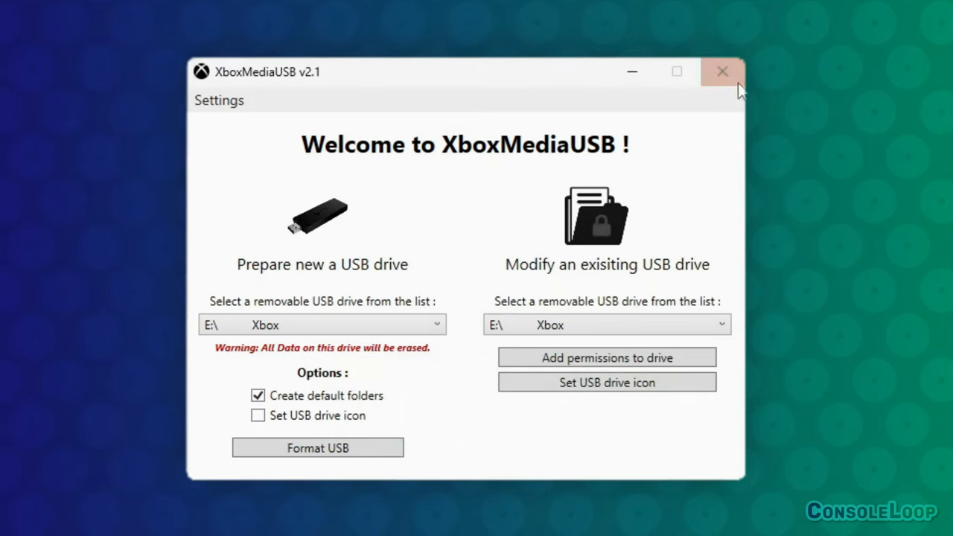
click(721, 71)
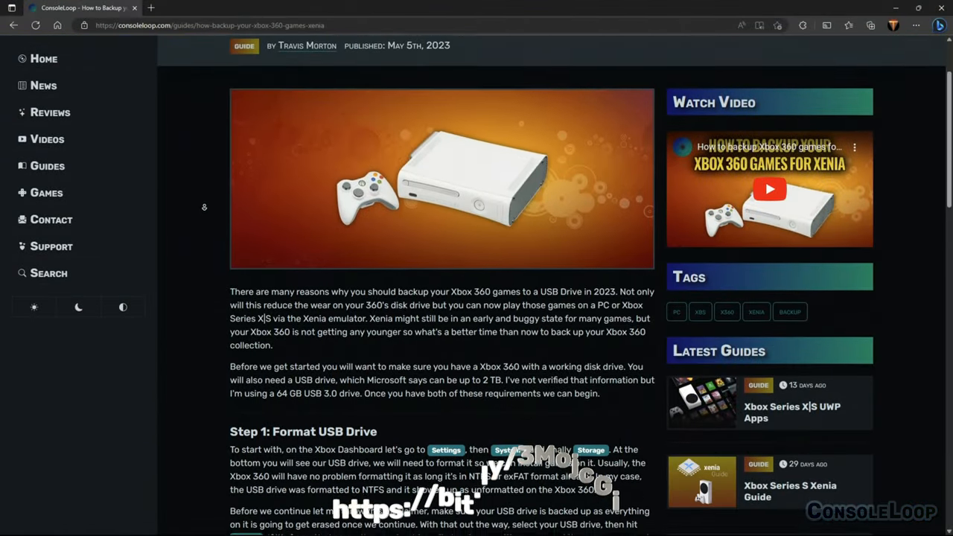
Scroll through the ConsoleLoop Xbox 360 backup guide for Xenia.
scroll(down, 3)
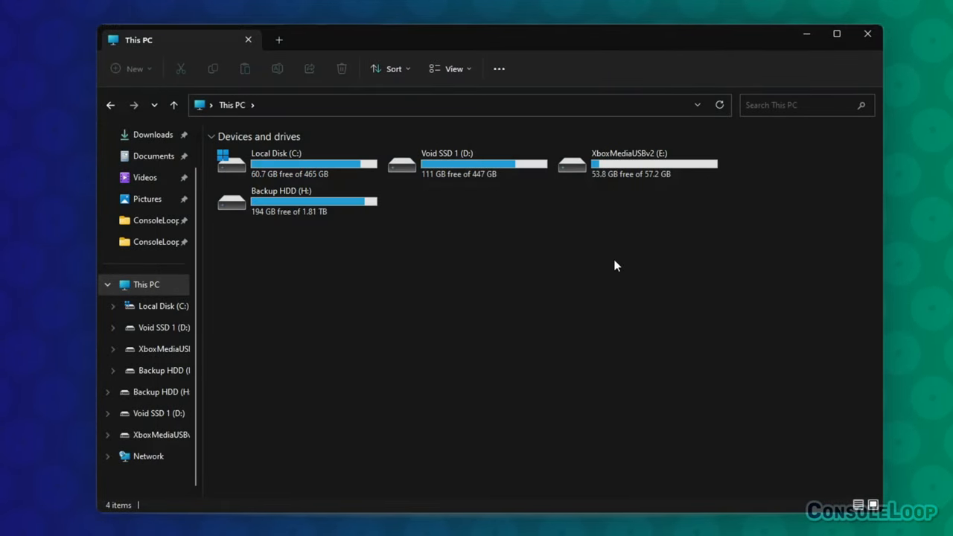
Browse E:\Games\Microsoft - Xbox 360 to the Tony Hawks American Wasteland folder.
double_click(628, 162)
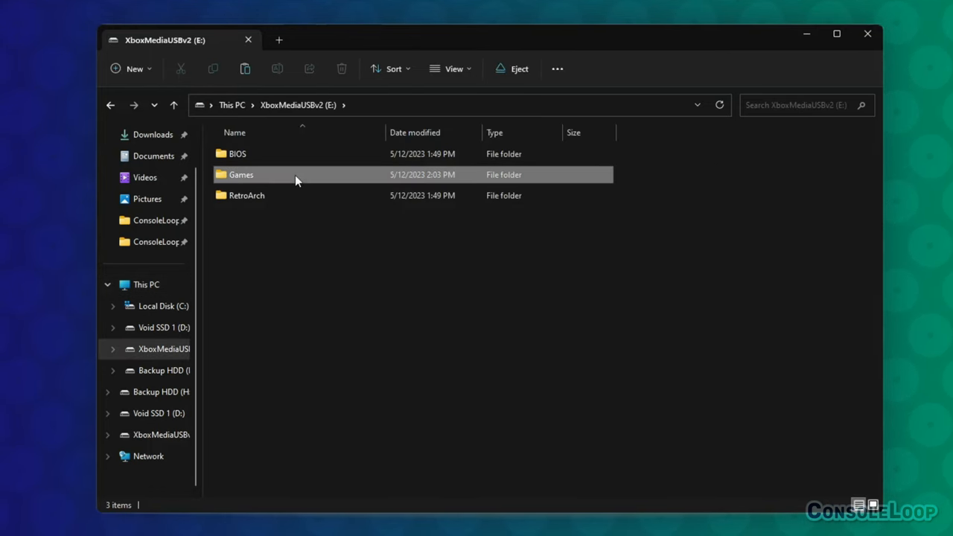
double_click(241, 174)
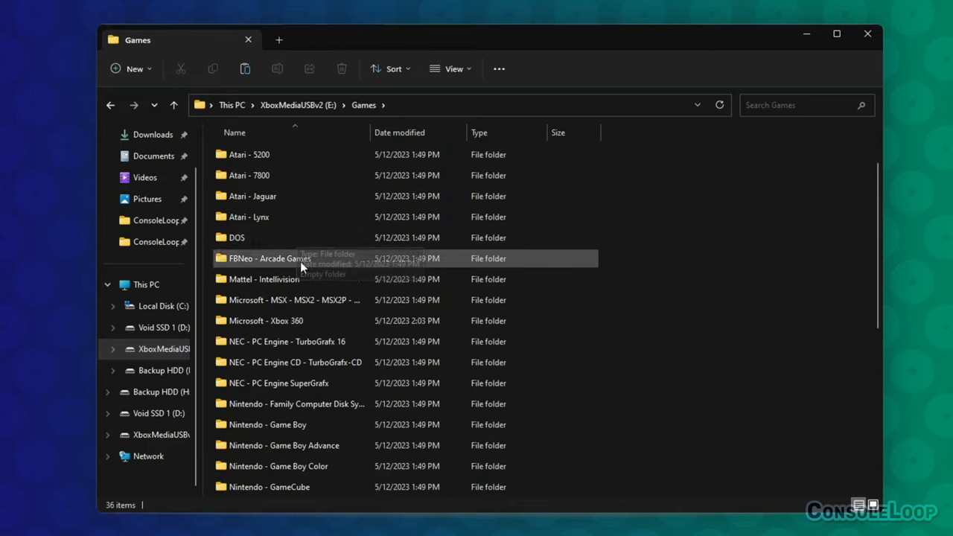
click(265, 320)
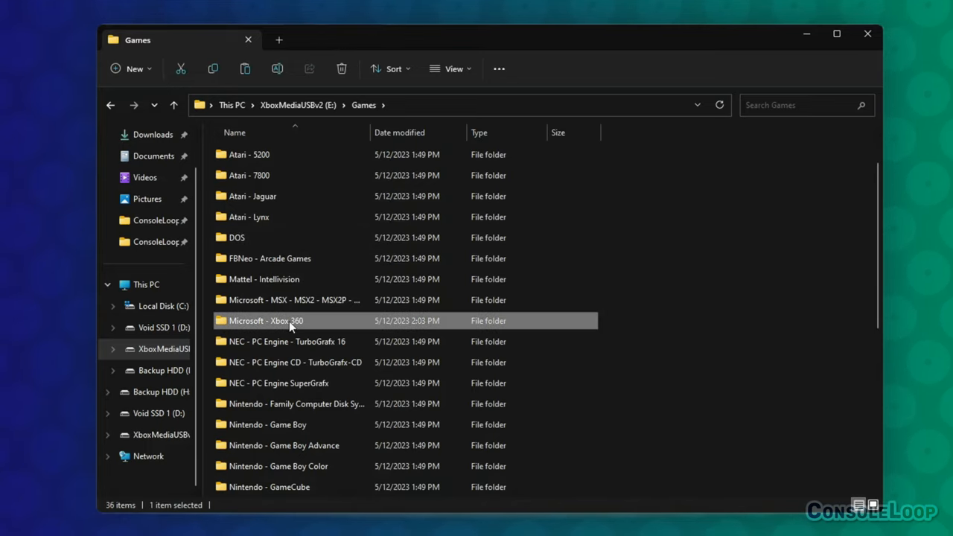
double_click(265, 321)
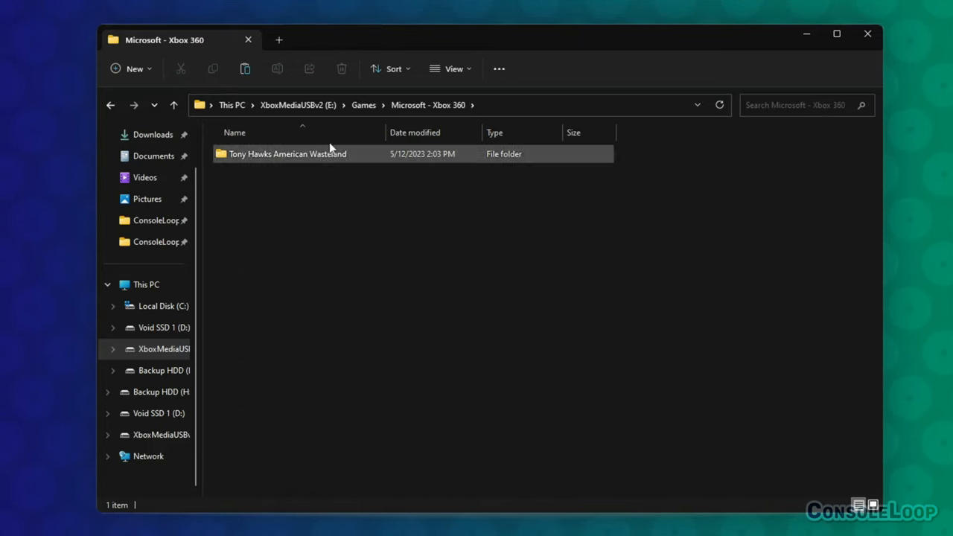
double_click(287, 154)
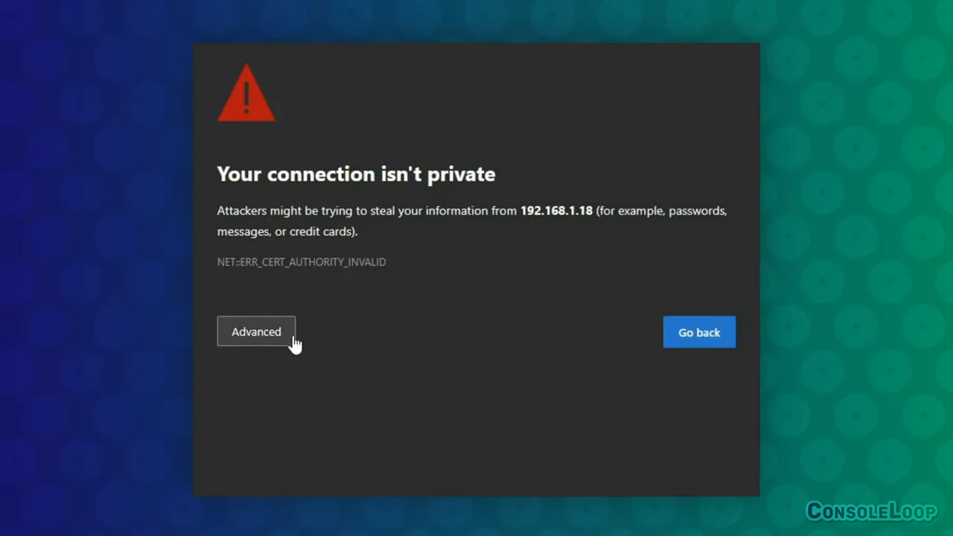
Proceed past the certificate warning to 192.168.1.18 via Advanced > Continue (unsafe).
click(256, 331)
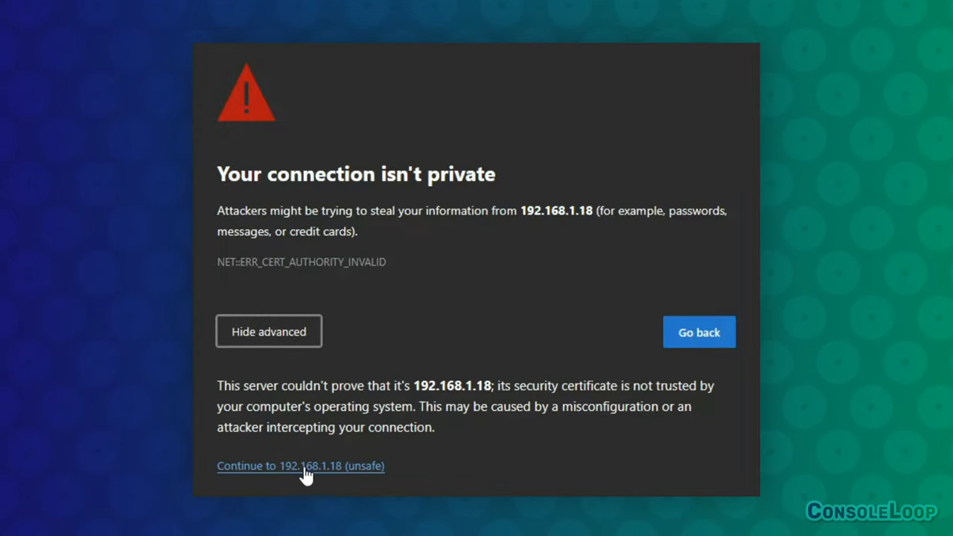
mouse_move(326, 480)
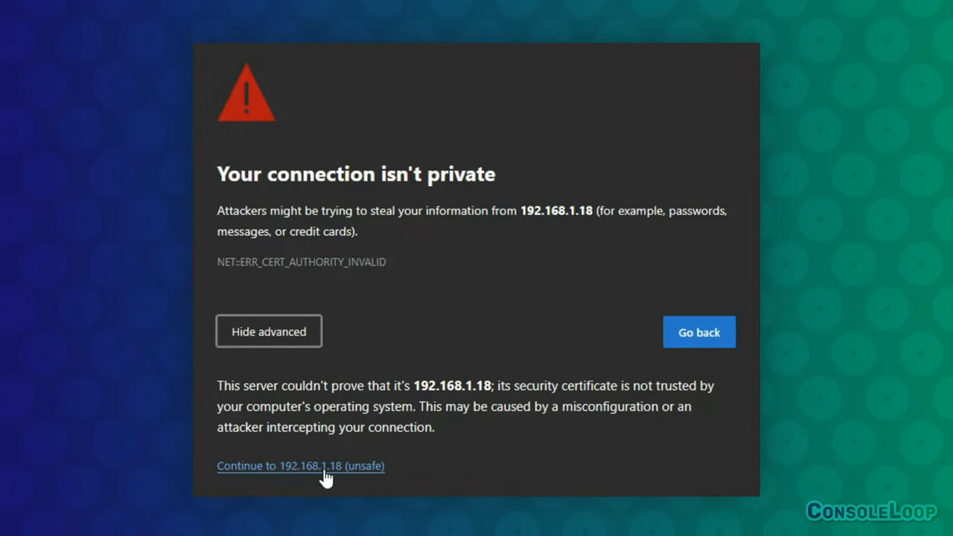
click(301, 465)
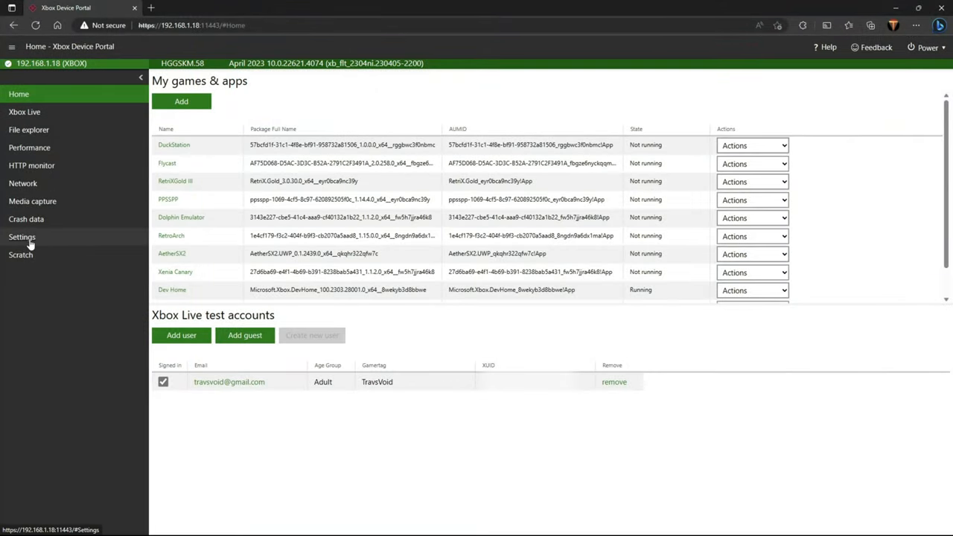
Review Power settings in Device Portal and bring up the console restart options.
click(21, 237)
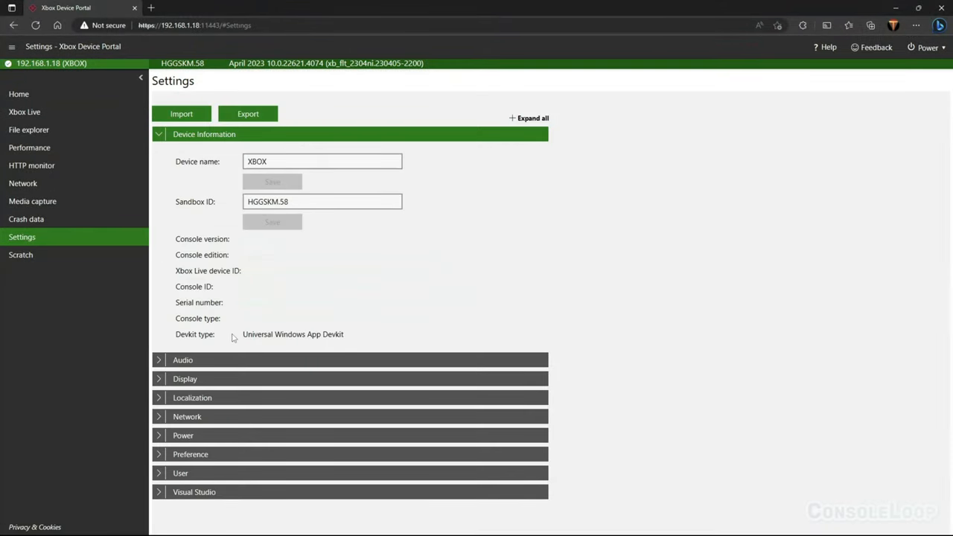
mouse_move(198, 438)
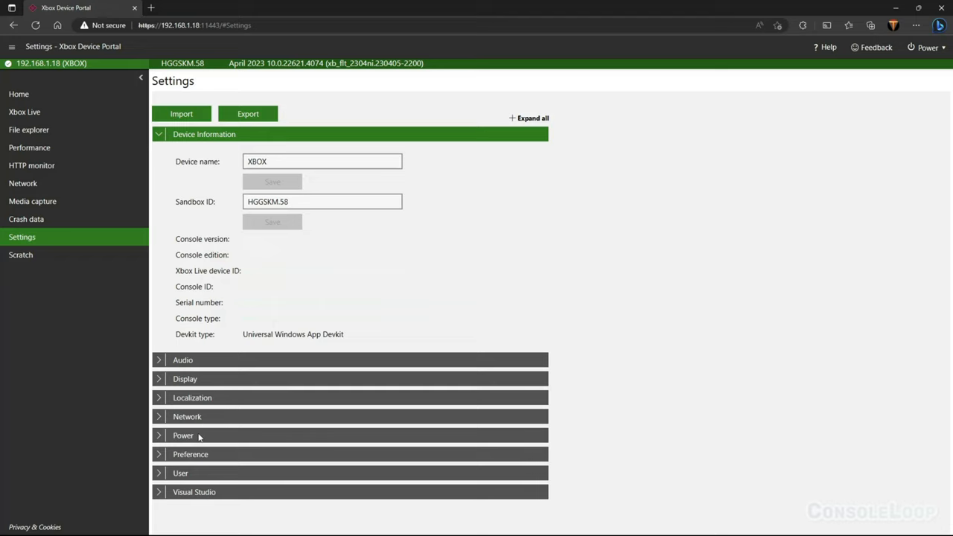
click(183, 435)
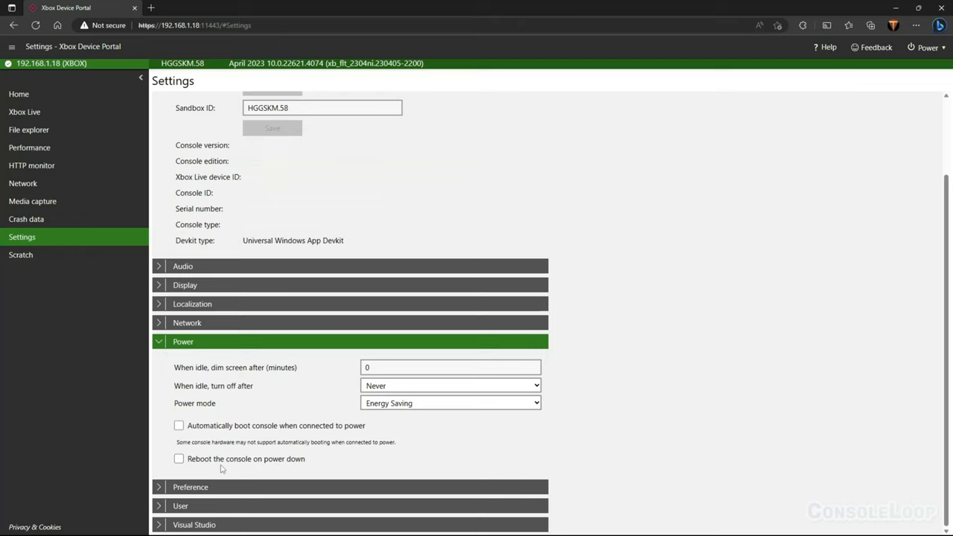
mouse_move(271, 439)
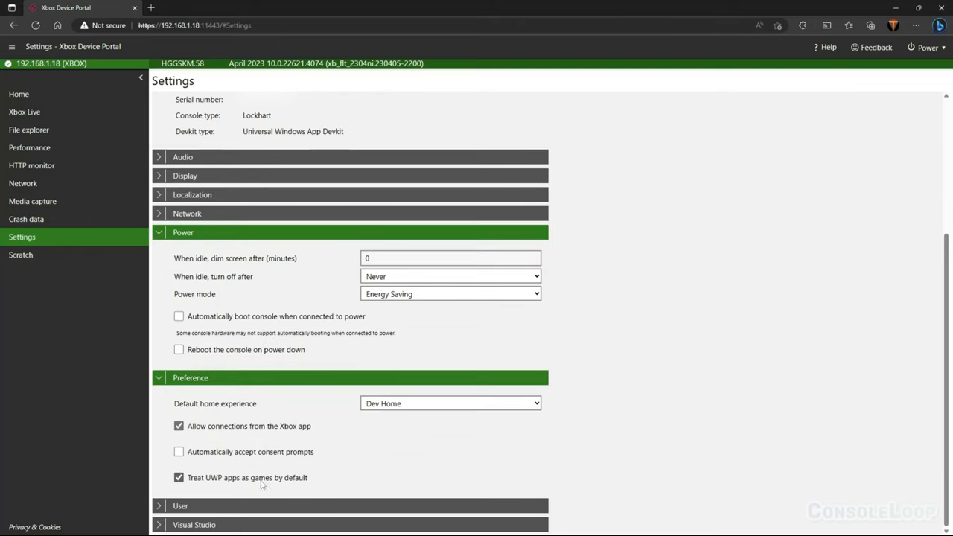
mouse_move(291, 480)
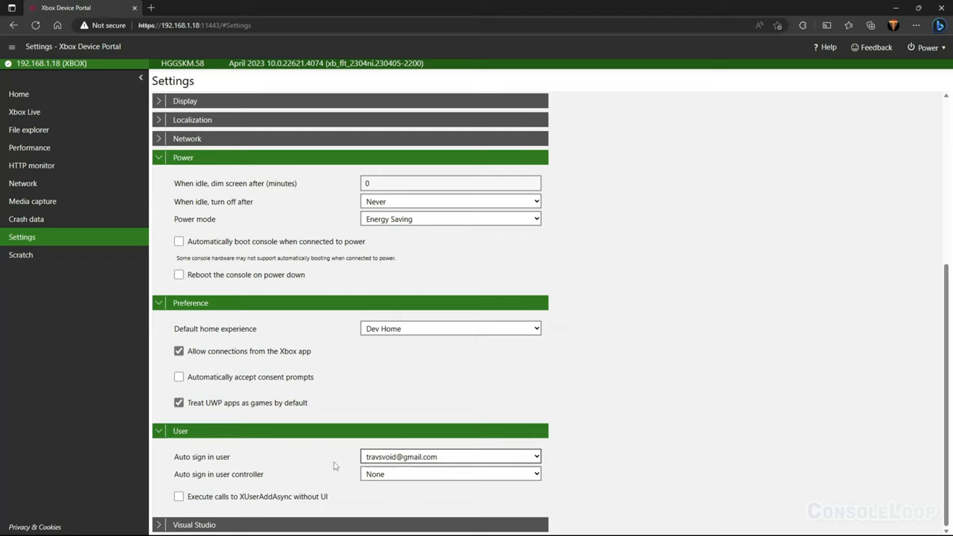
mouse_move(399, 457)
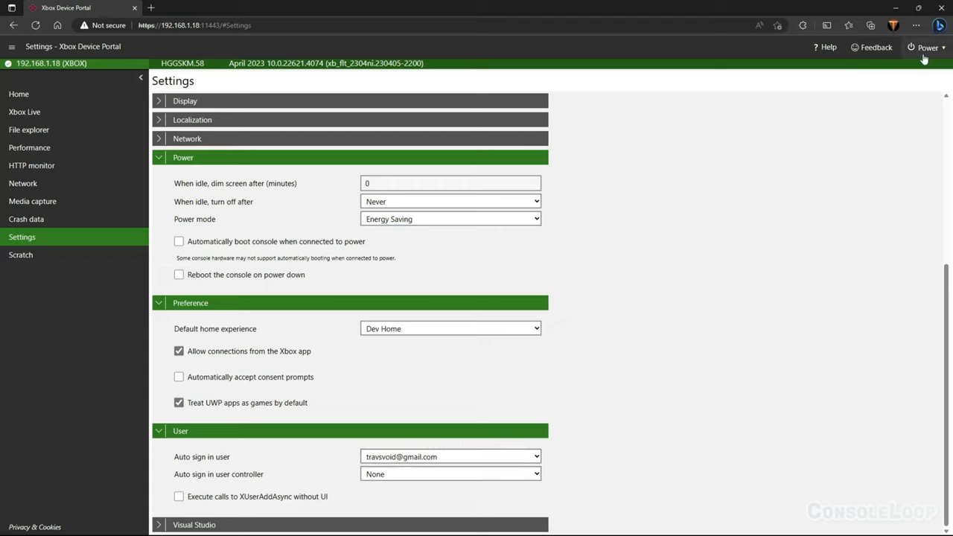
click(926, 46)
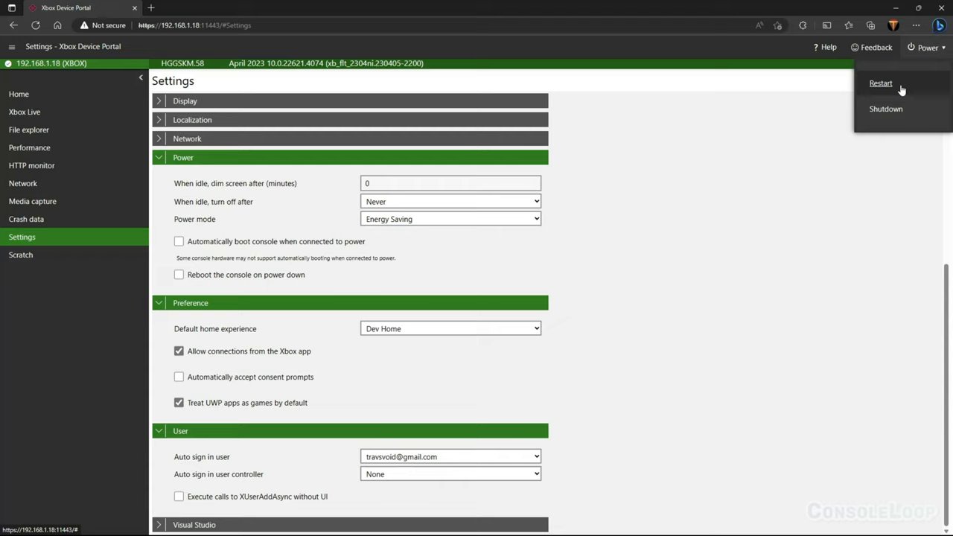
mouse_move(901, 88)
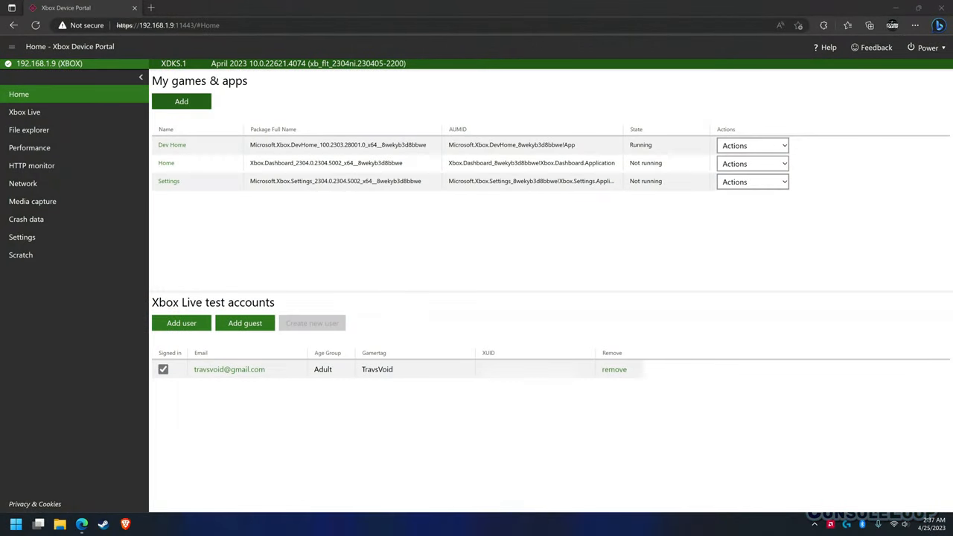
Deploy the xenia-canary-uwp_1.1.2.appx package through Add and confirm the successful registration.
click(182, 101)
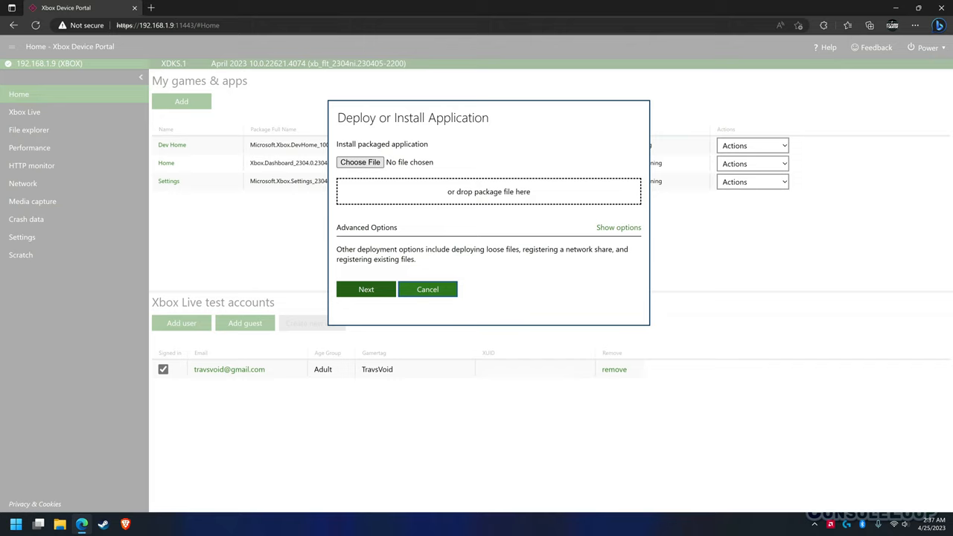
click(360, 163)
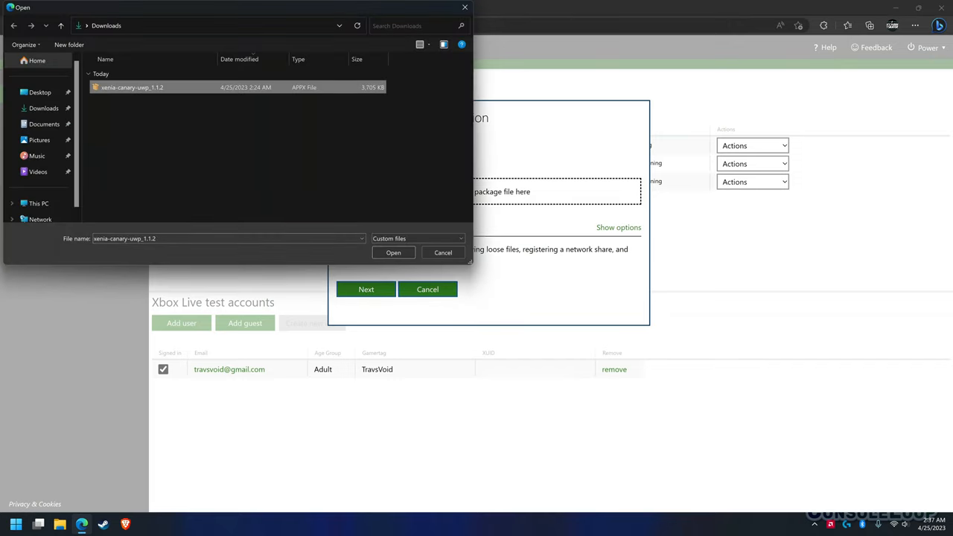
click(393, 253)
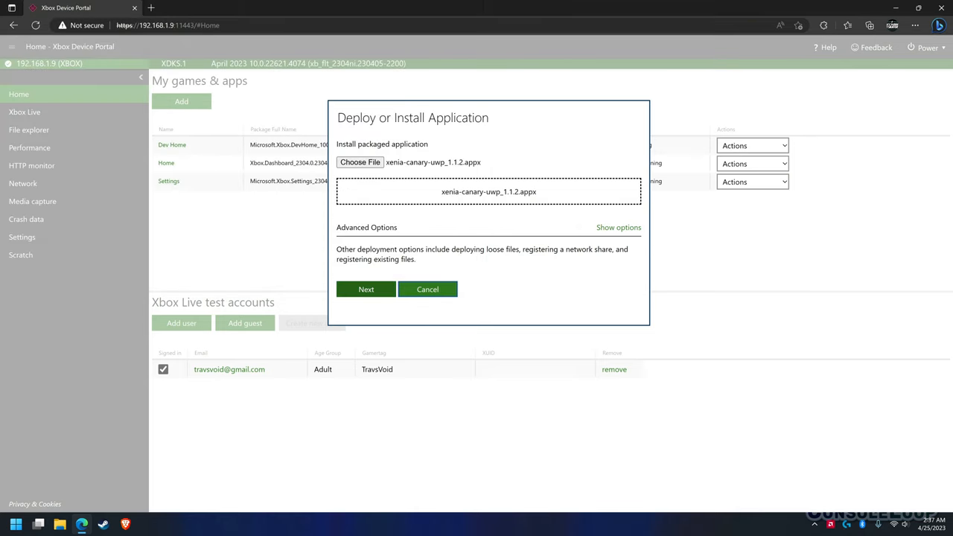
click(366, 289)
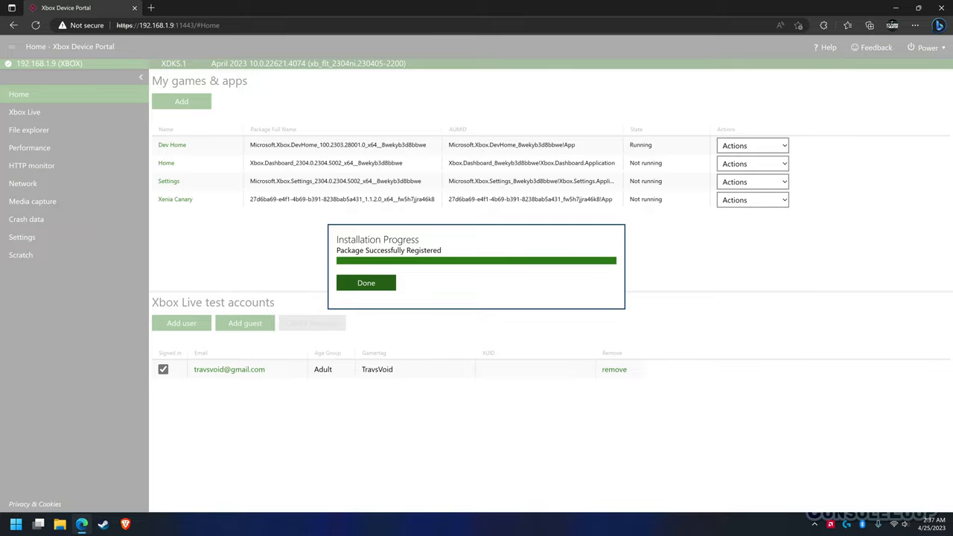
click(366, 283)
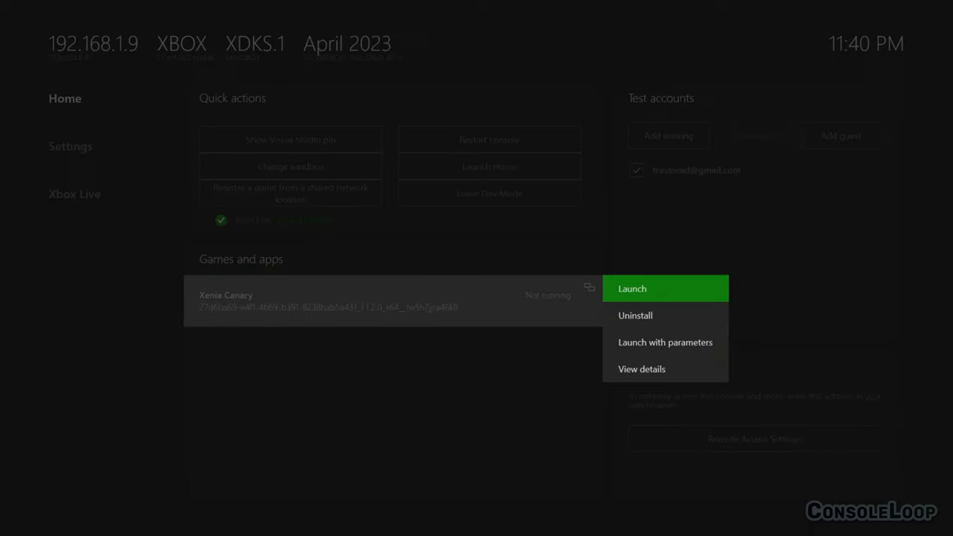
Set Xenia Canary's app type to Game, keep the USB for media, and launch it.
key(Down)
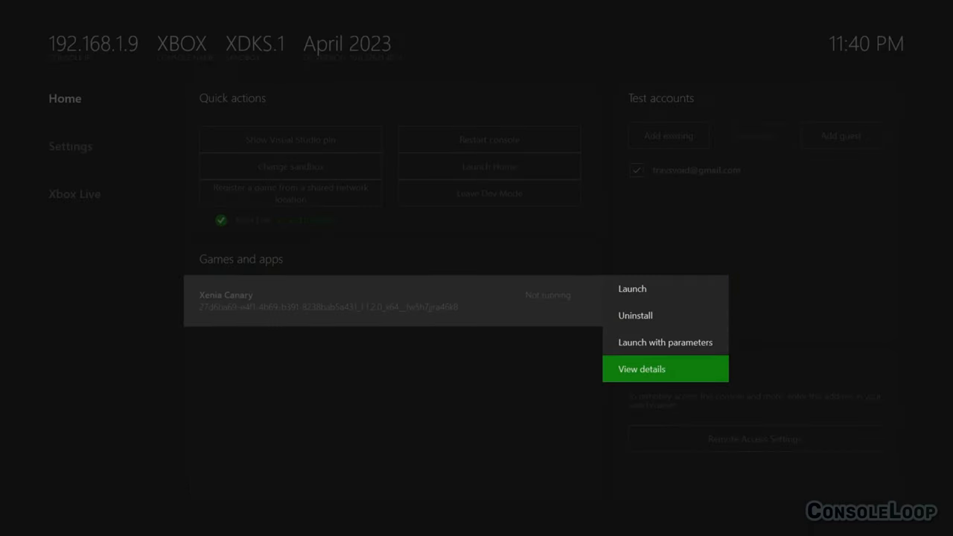
click(640, 370)
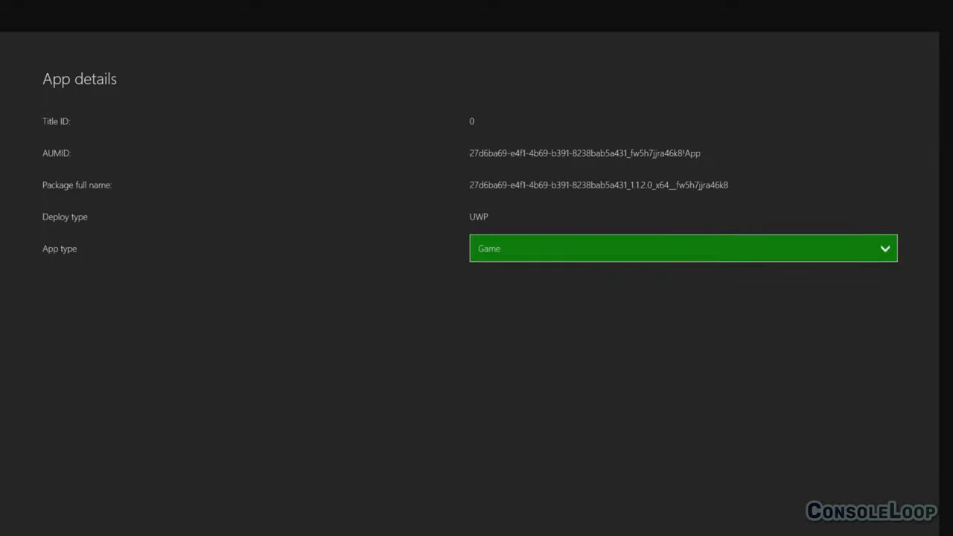
click(682, 247)
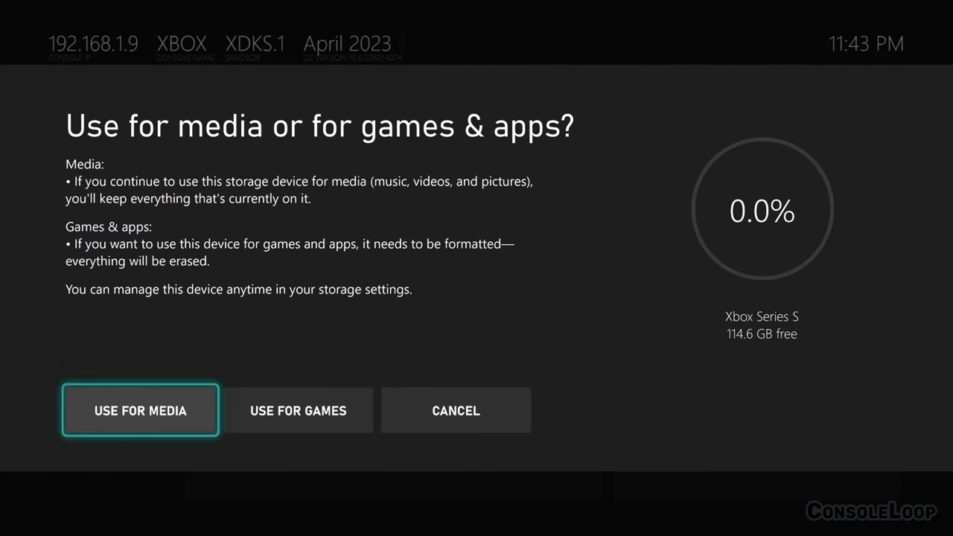
click(140, 411)
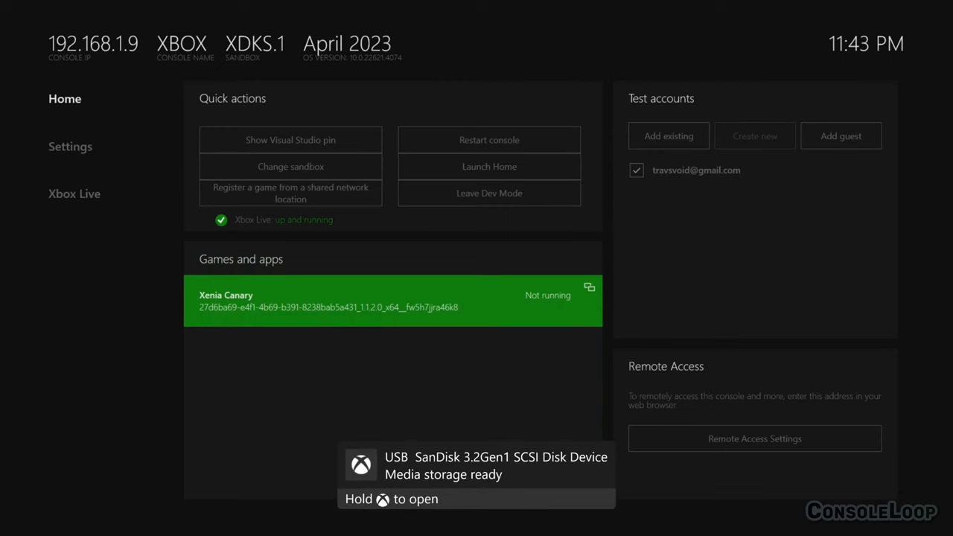
click(393, 301)
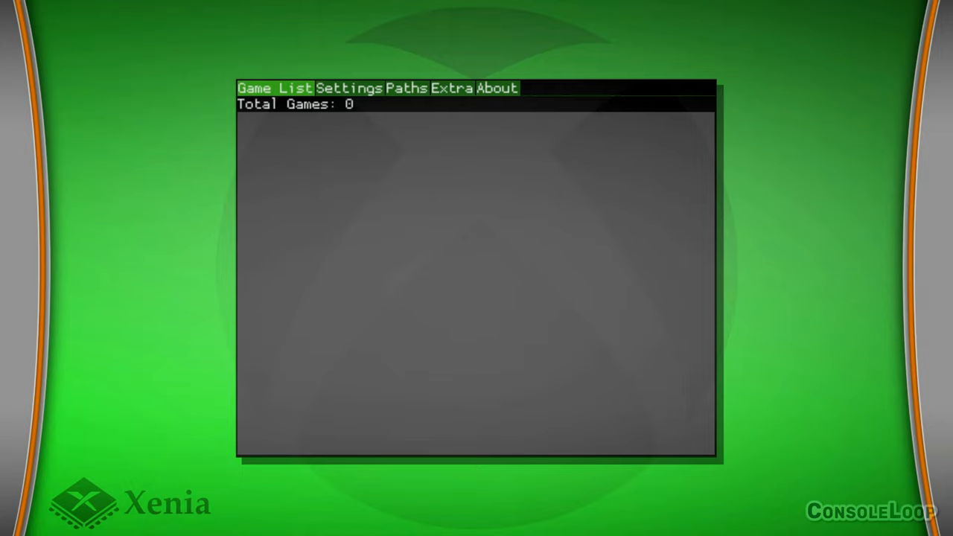
Add E:\_Games\Microsoft - Xbox 360 as a game path and return to Settings.
click(406, 88)
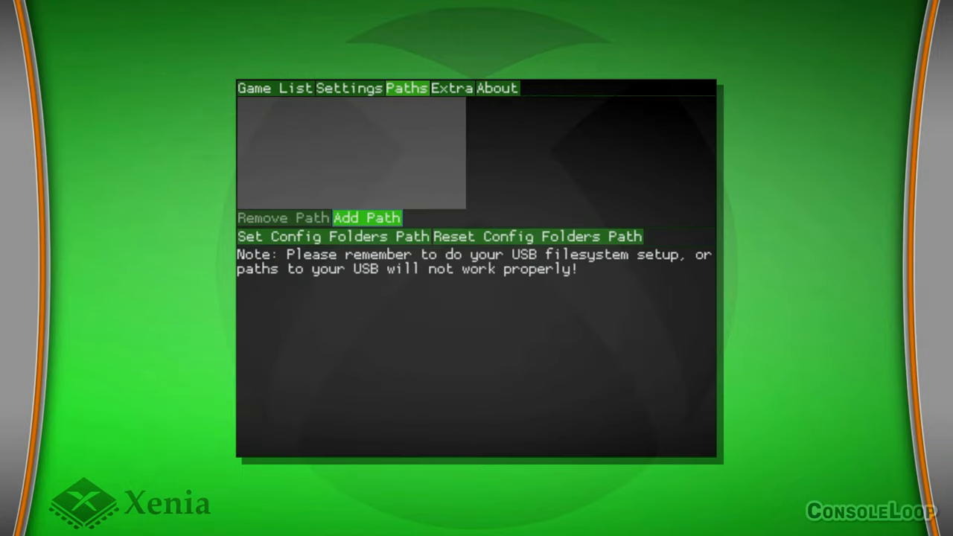
click(366, 217)
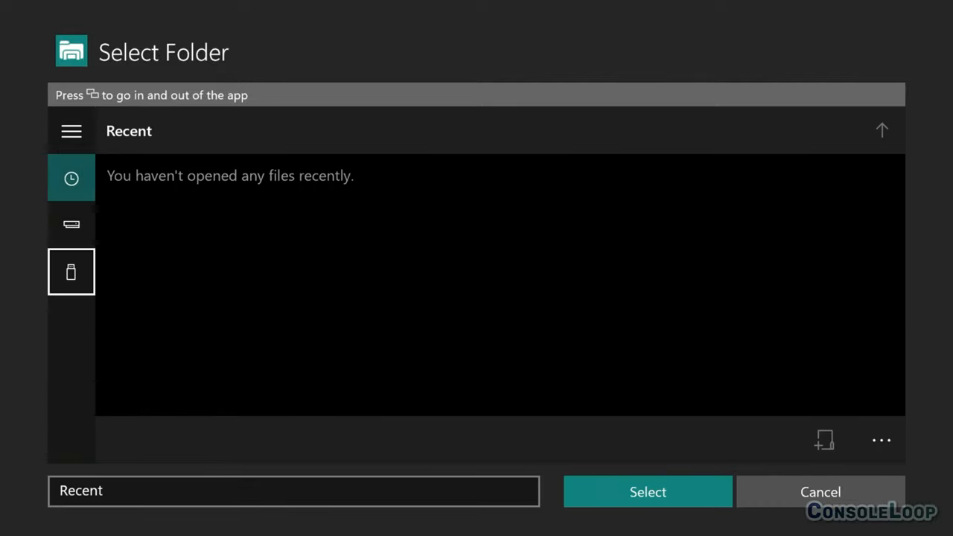
click(72, 271)
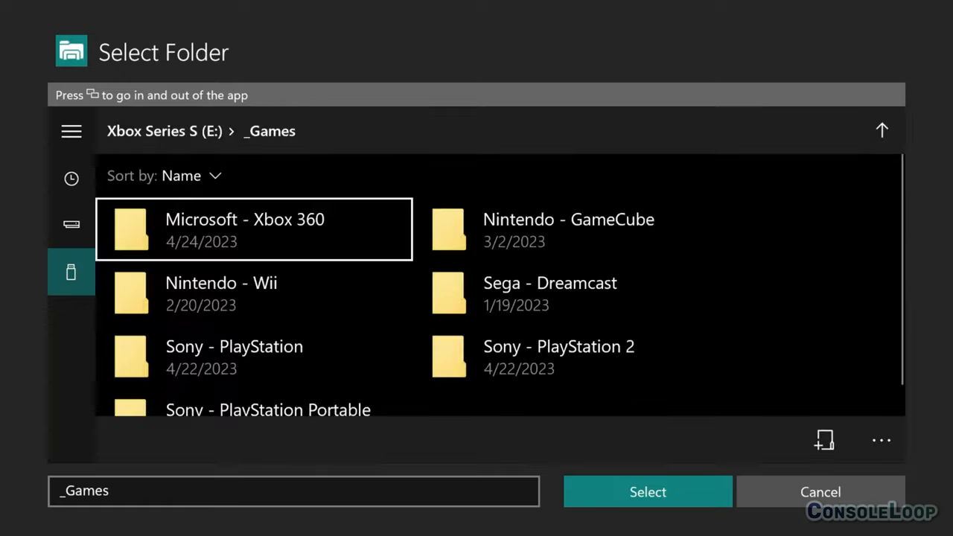
click(646, 491)
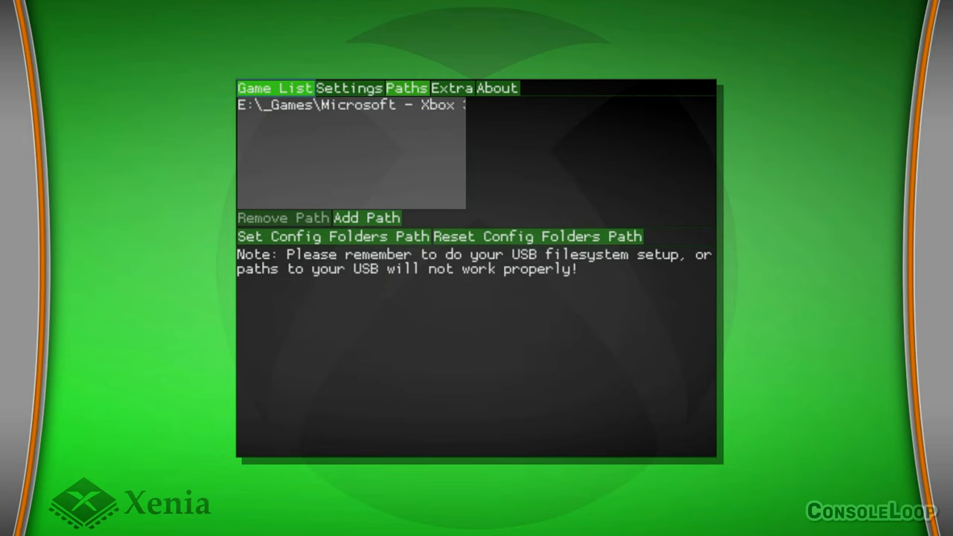
click(349, 88)
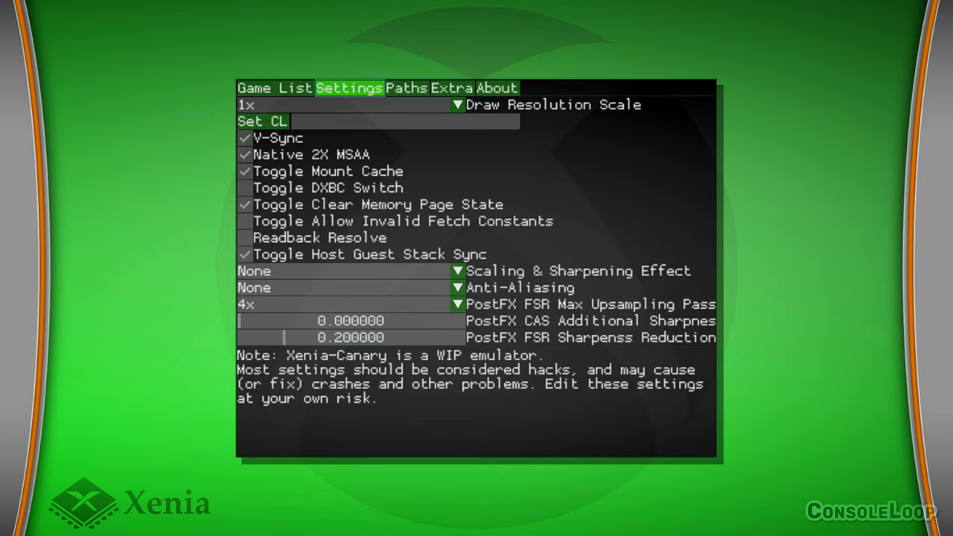
View the game list of 16 detected titles and select Dragon Ball - Raging Blast 2 (USA).
click(453, 88)
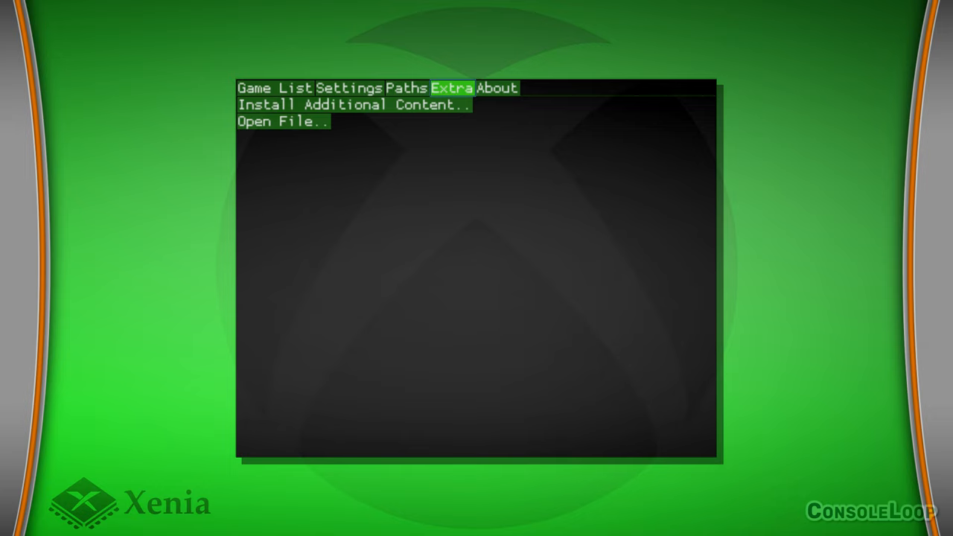
click(274, 87)
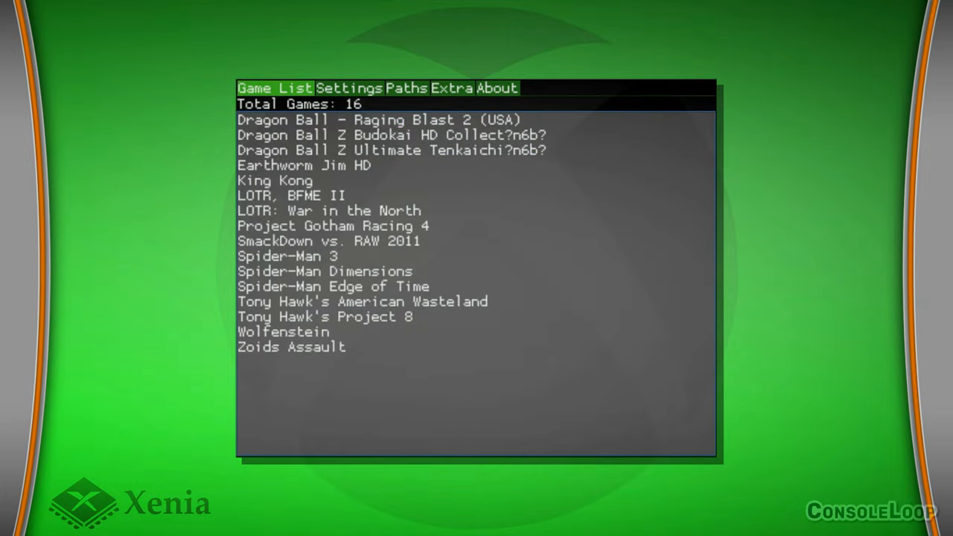
click(378, 119)
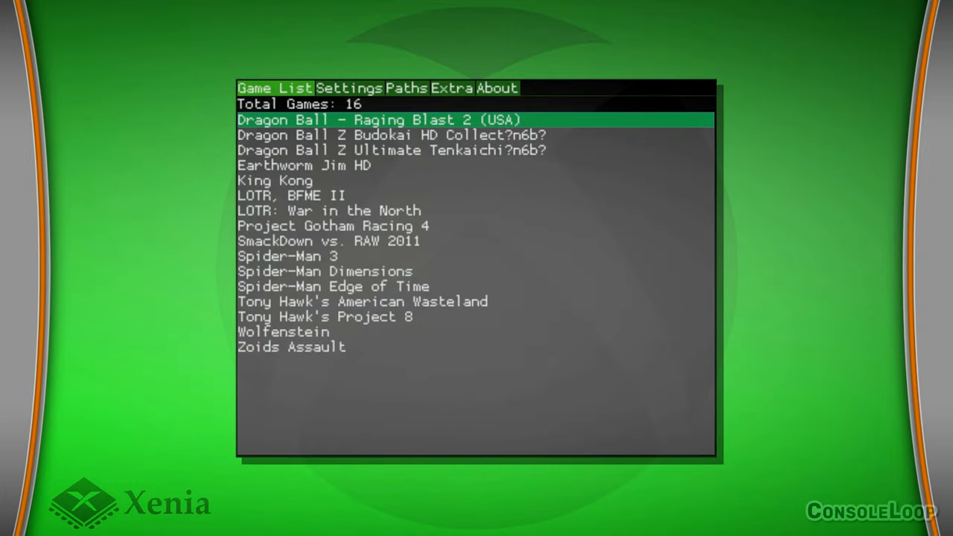